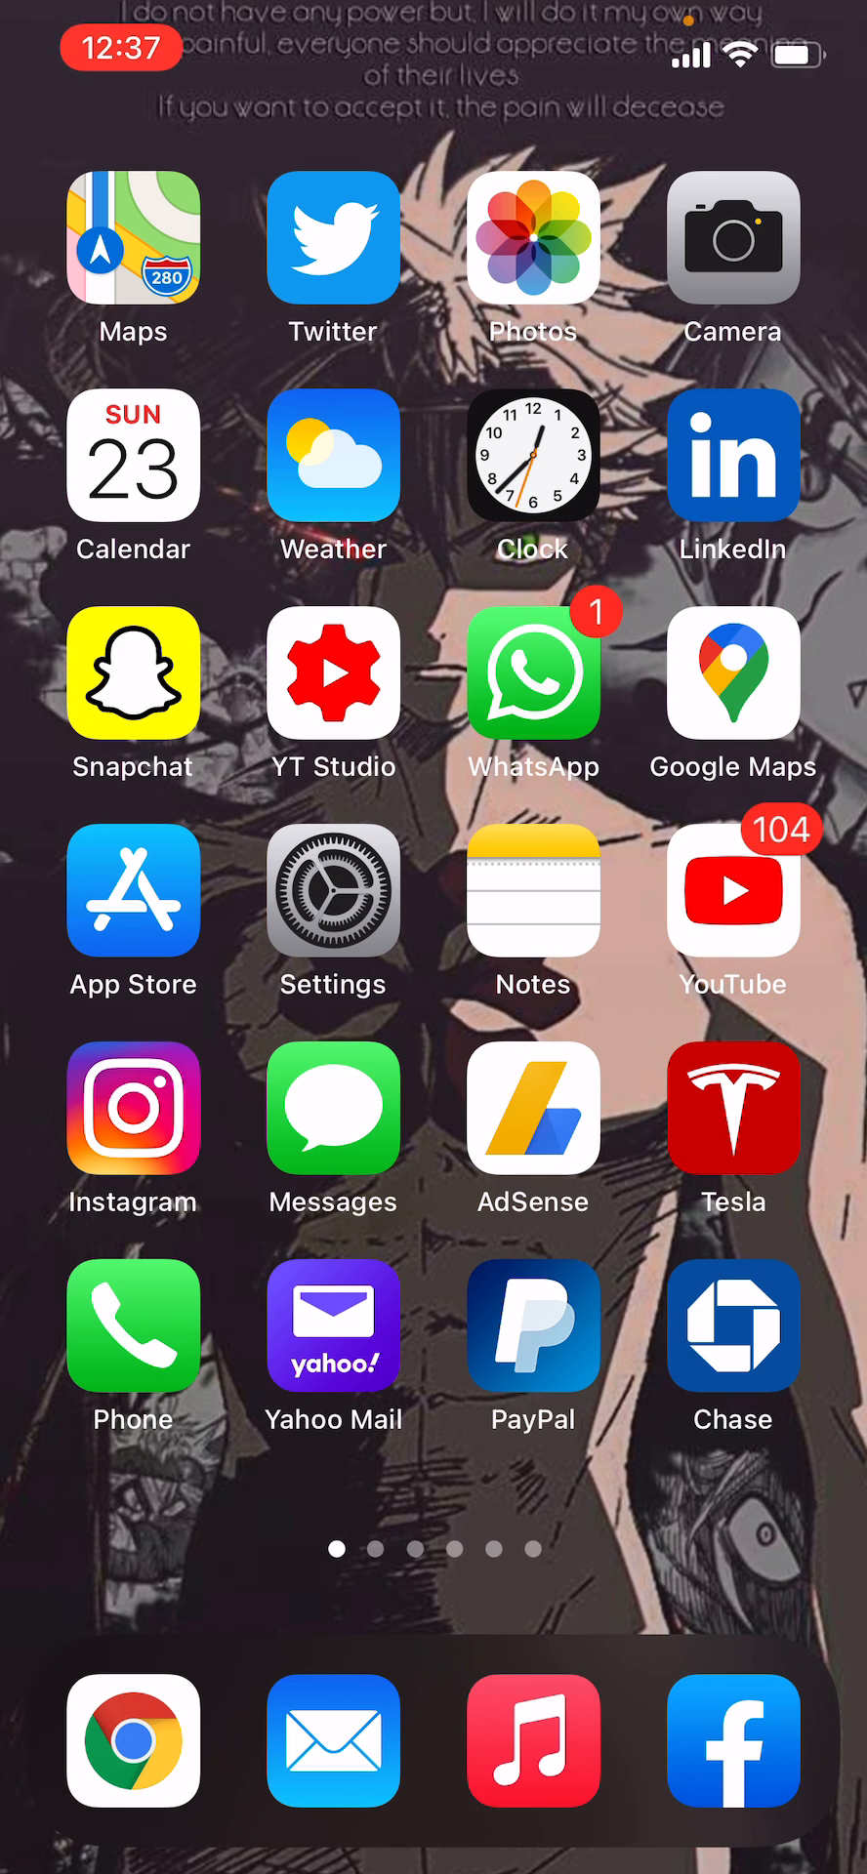
# Step: Launch the Settings app from the Home Screen
pyautogui.click(333, 916)
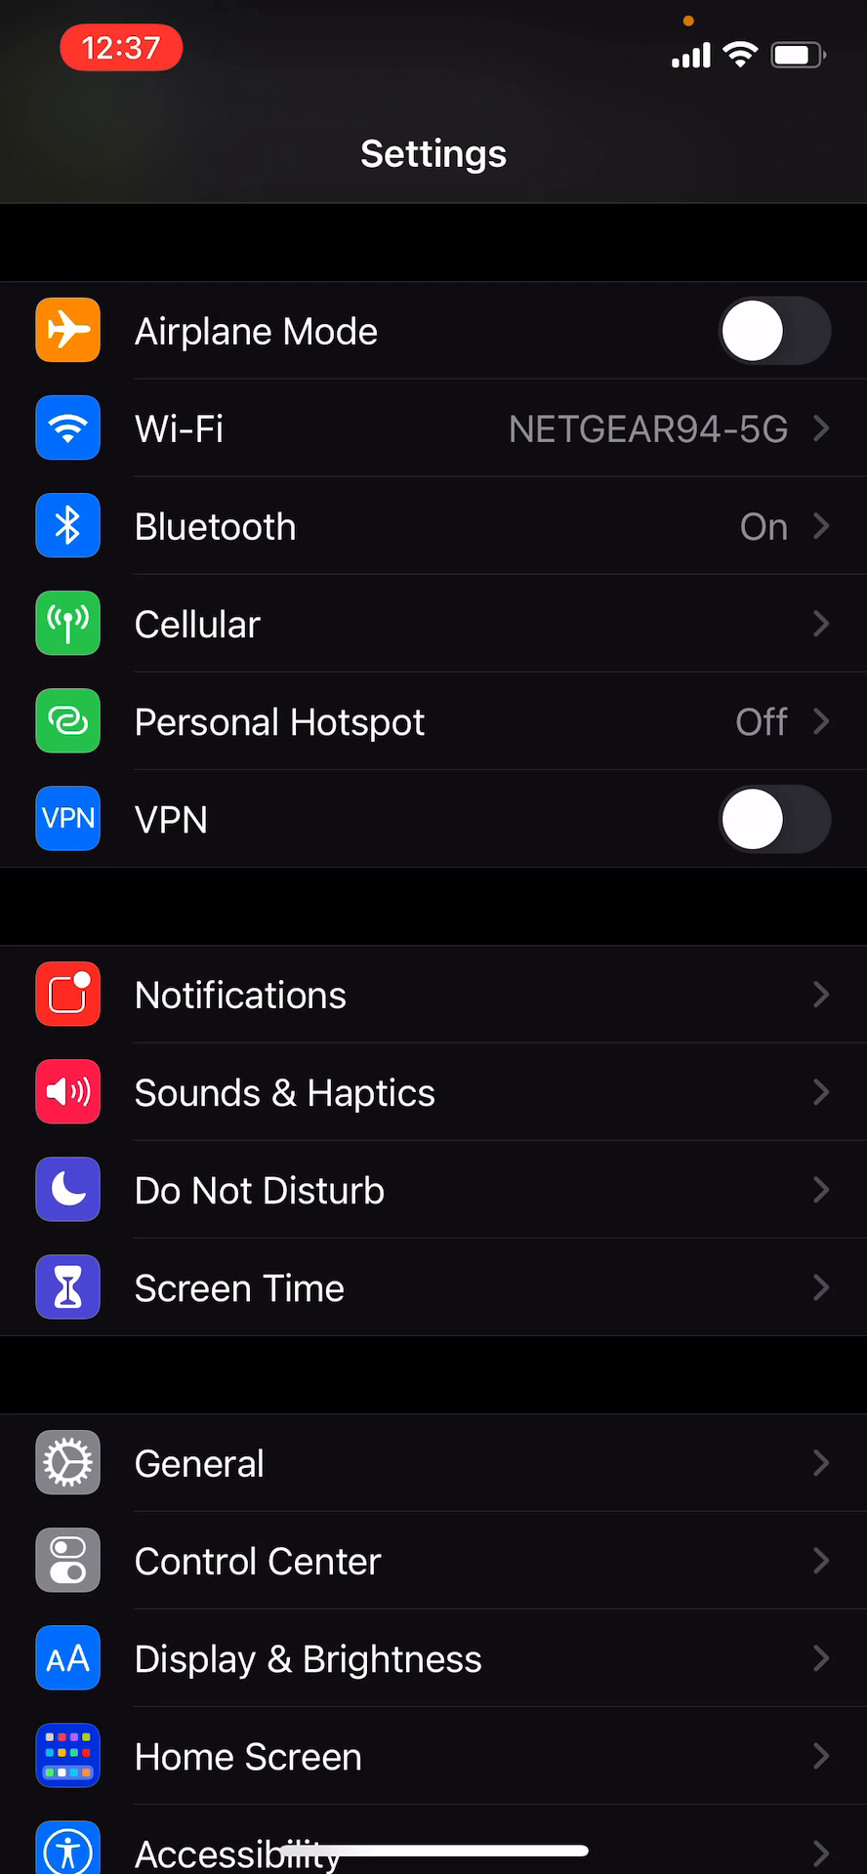
pyautogui.scroll(-3)
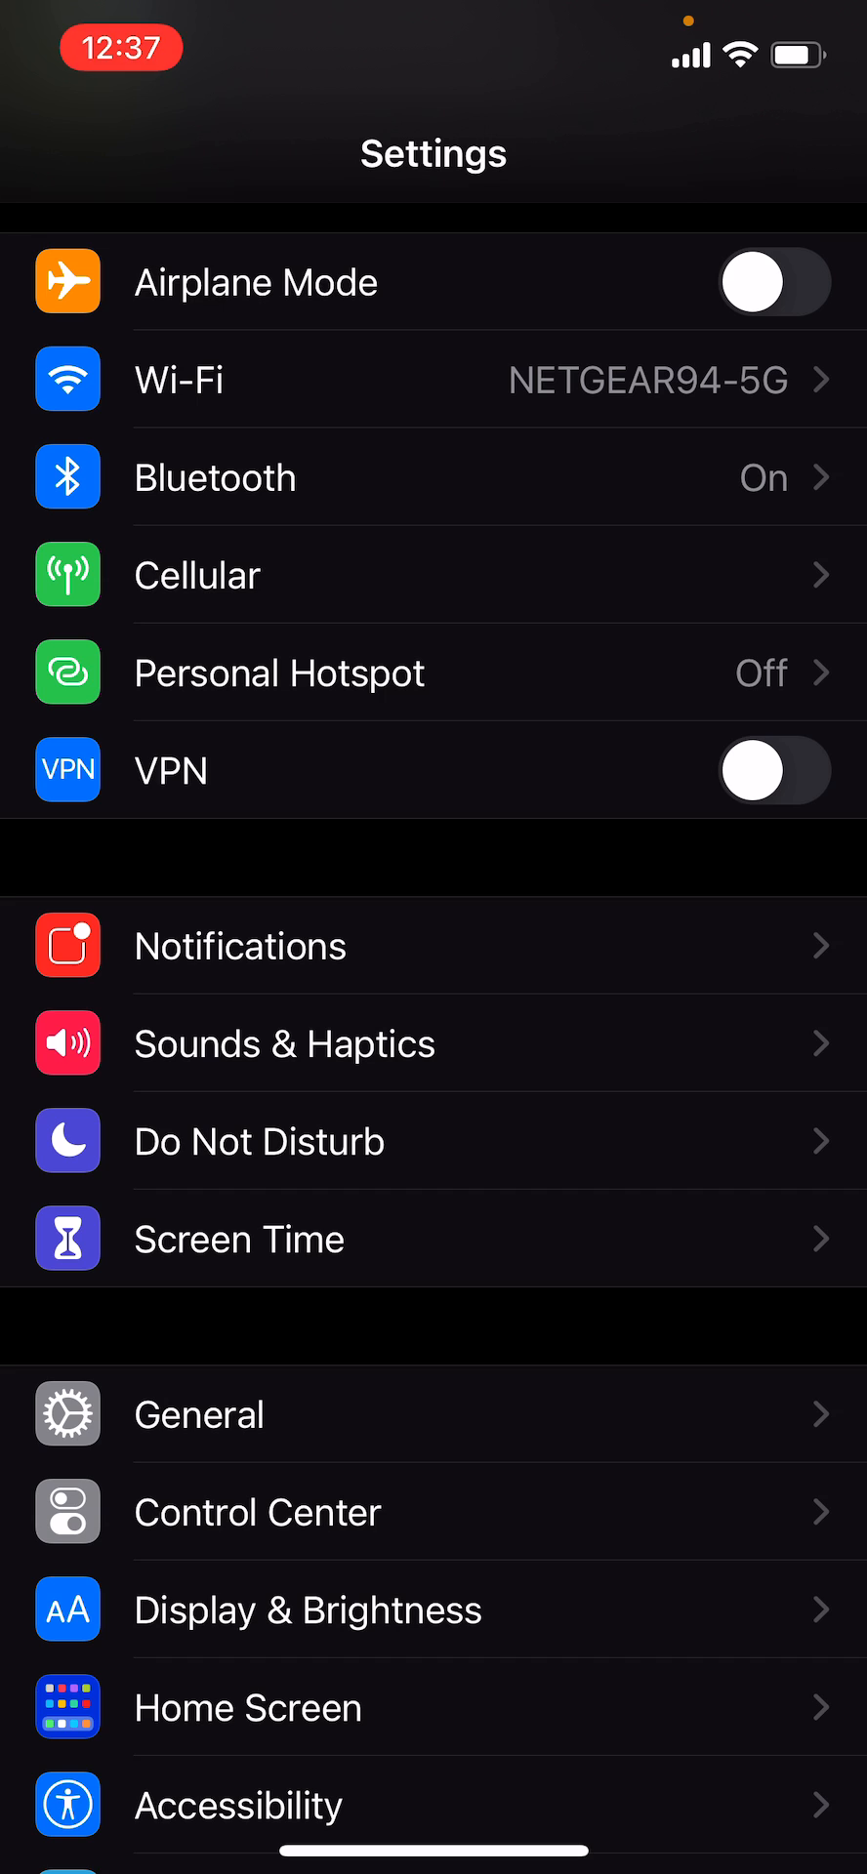
pyautogui.scroll(-3)
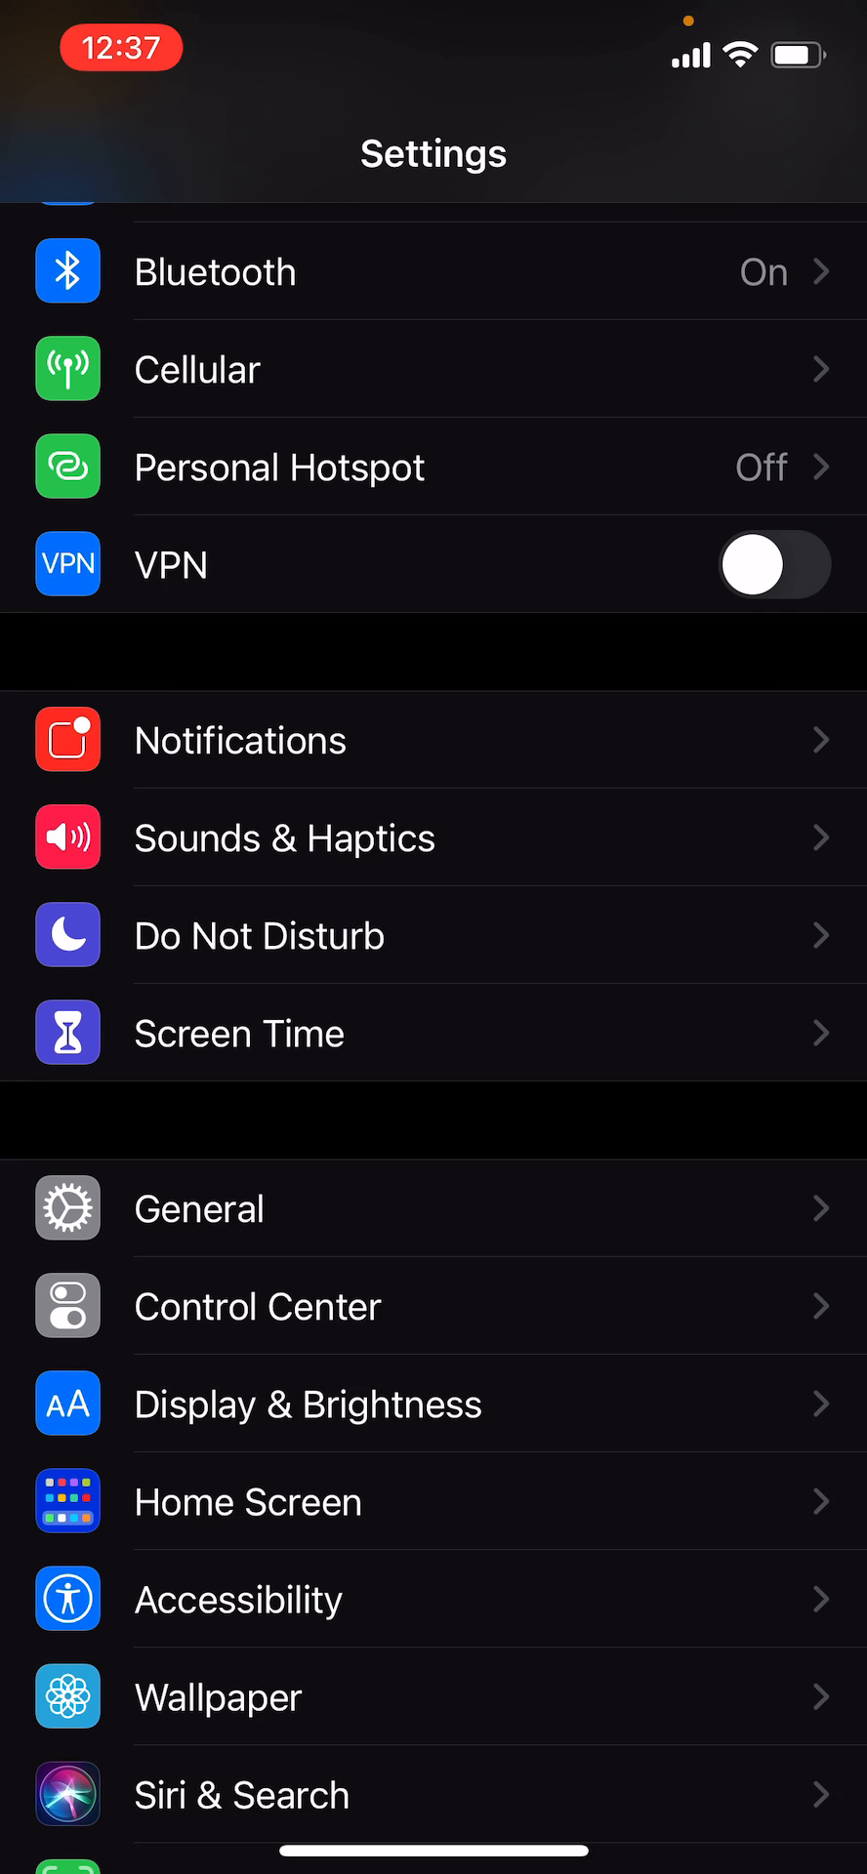
# Step: Leave General for the main Settings list, then scroll down to Privacy
pyautogui.click(197, 1209)
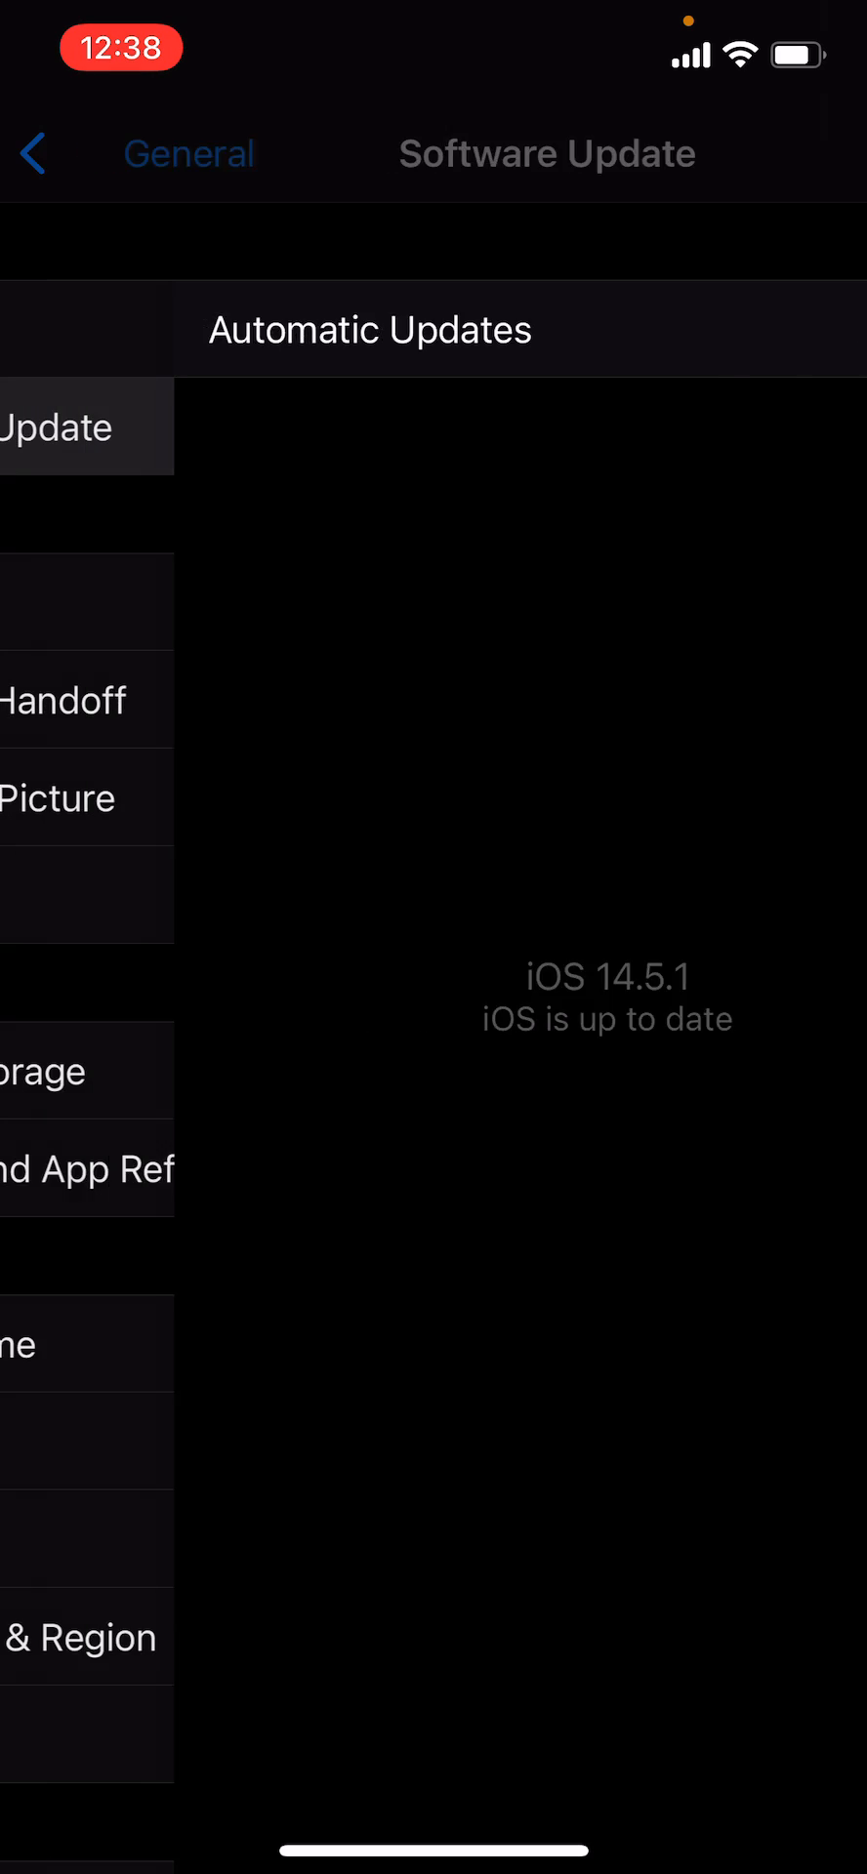
pyautogui.click(36, 153)
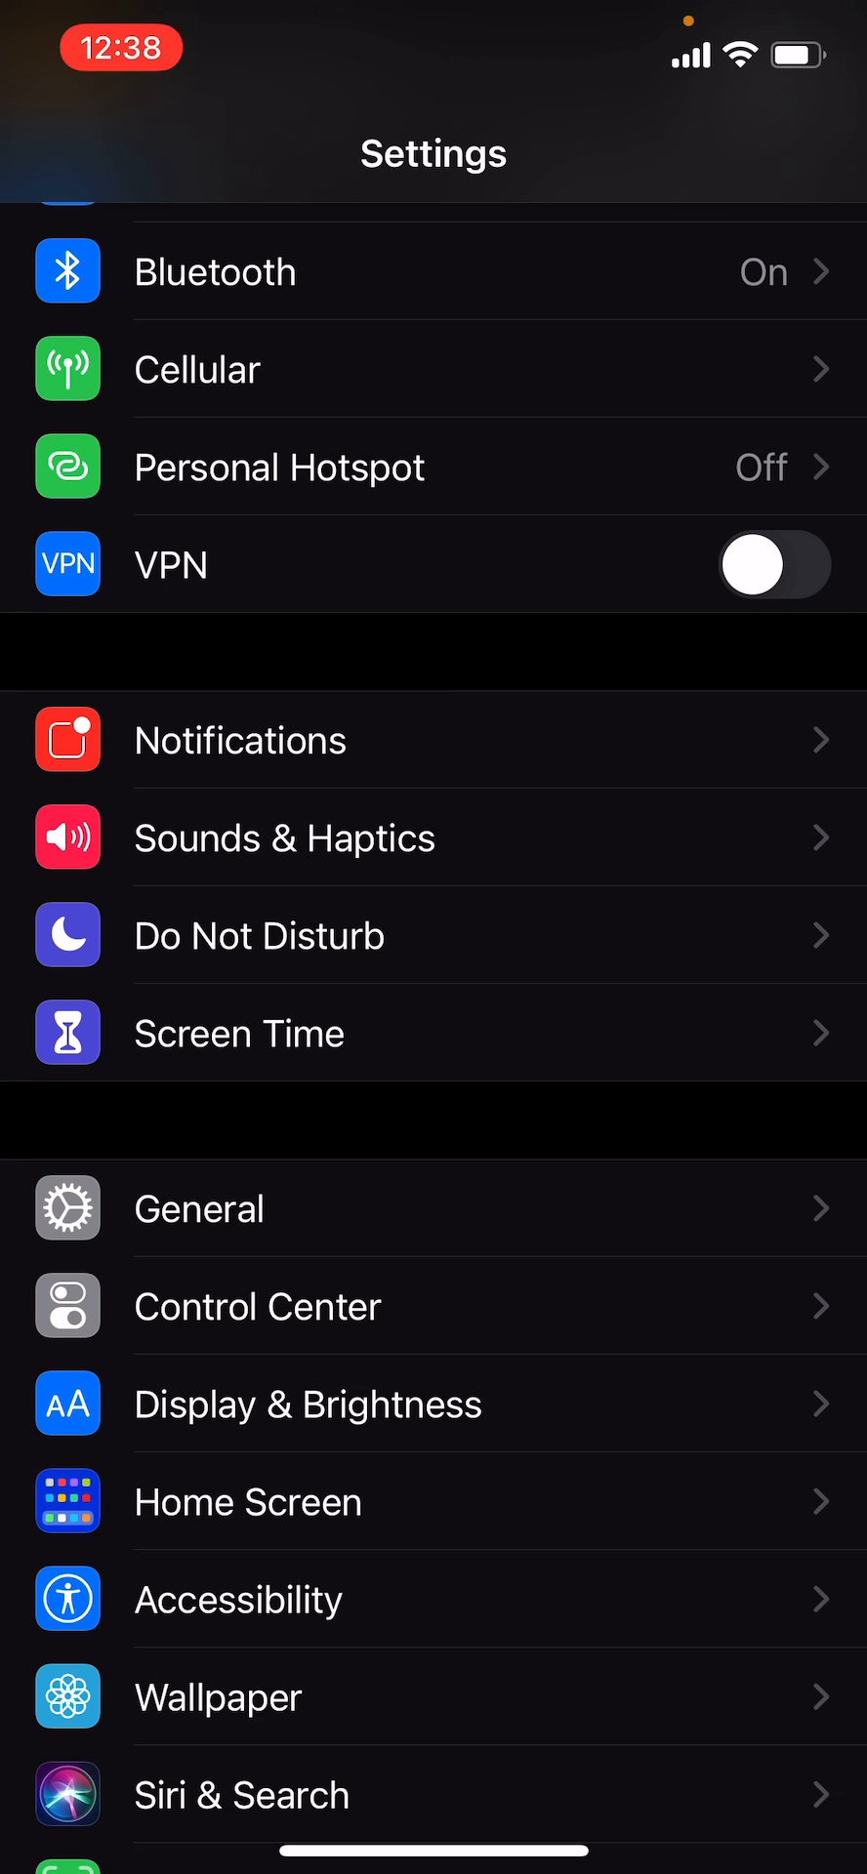
pyautogui.scroll(-3)
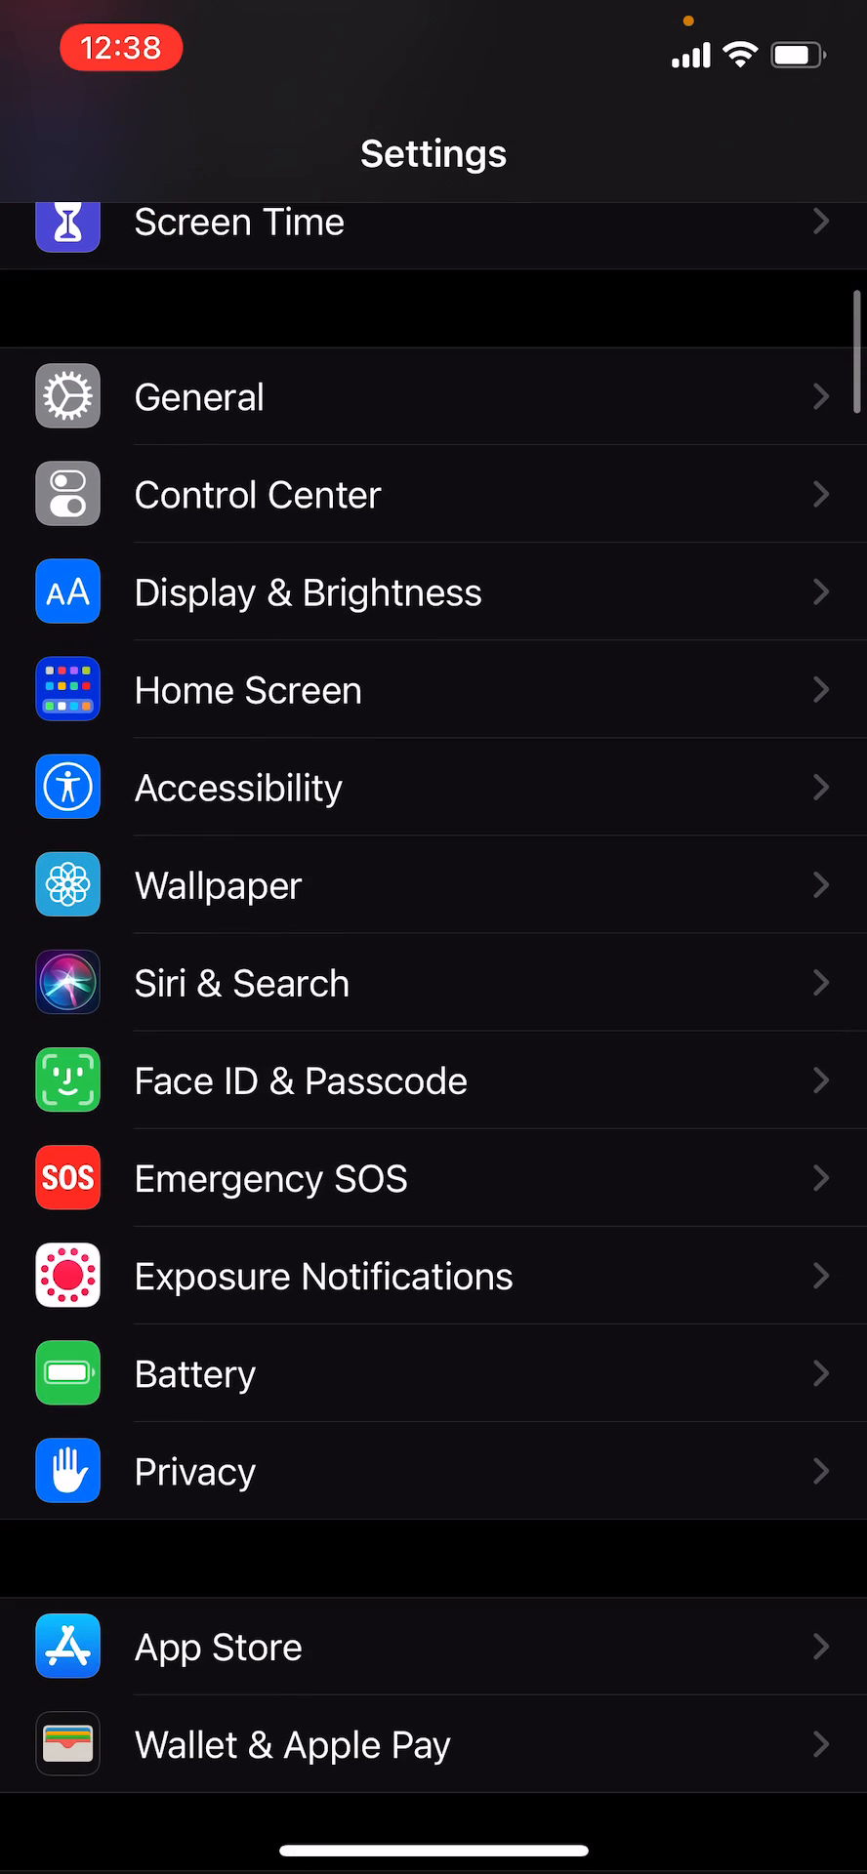
pyautogui.click(195, 1471)
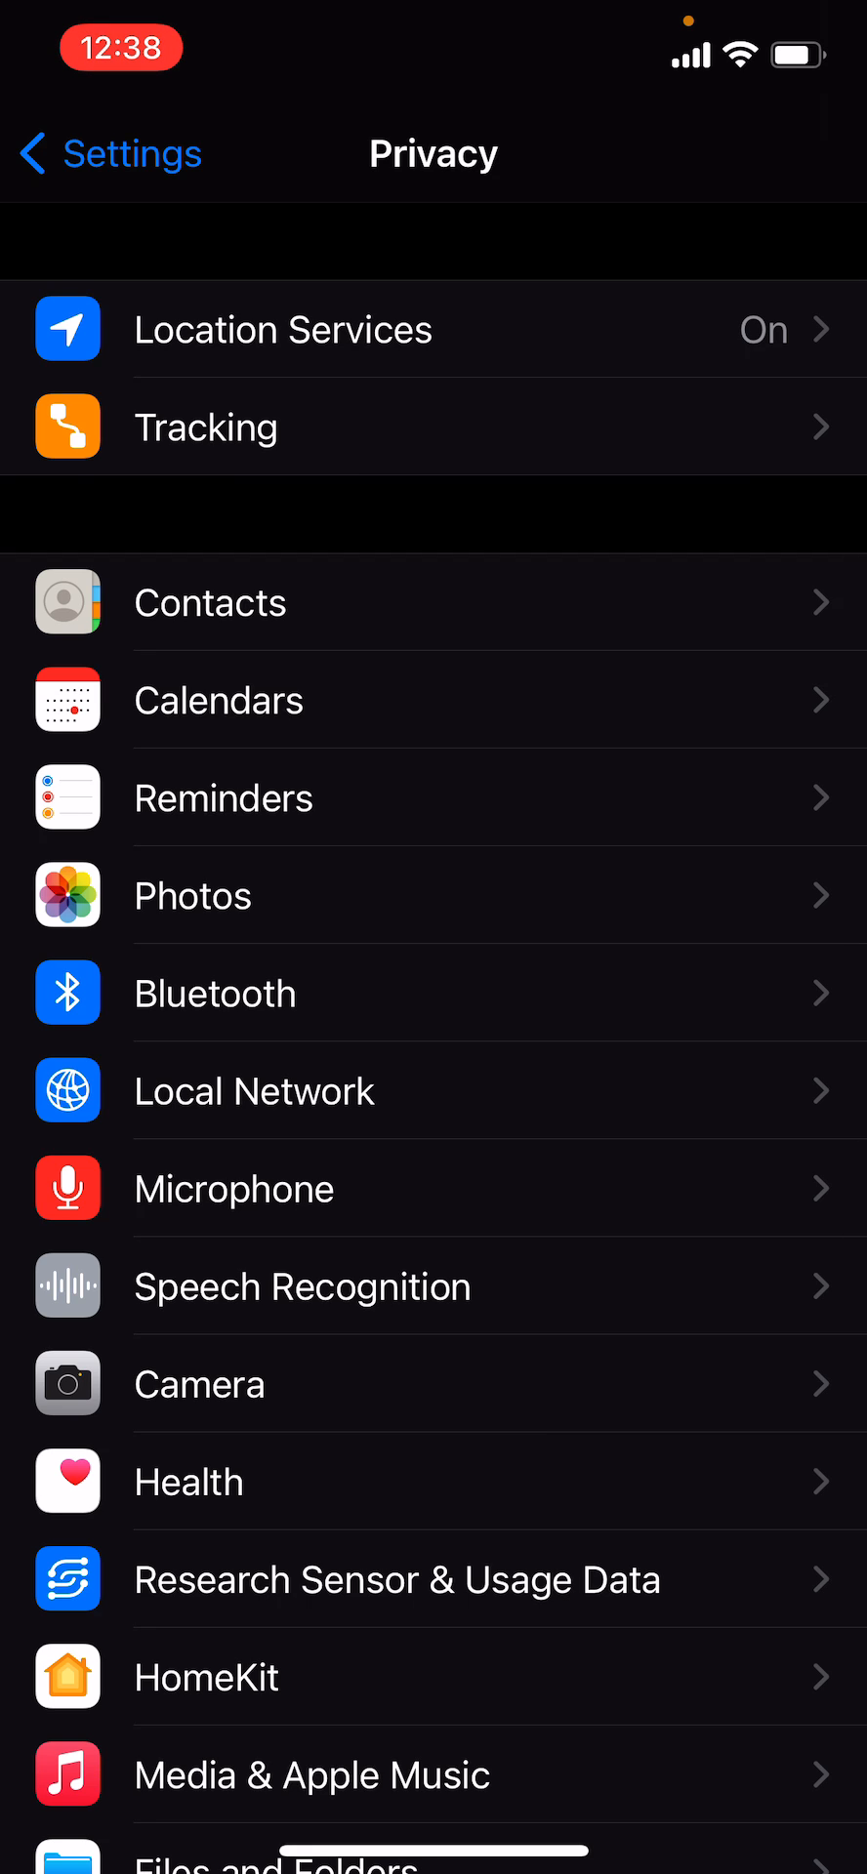
# Step: Open Tracking and toggle Allow Apps to Request to Track off, then back on
pyautogui.click(204, 426)
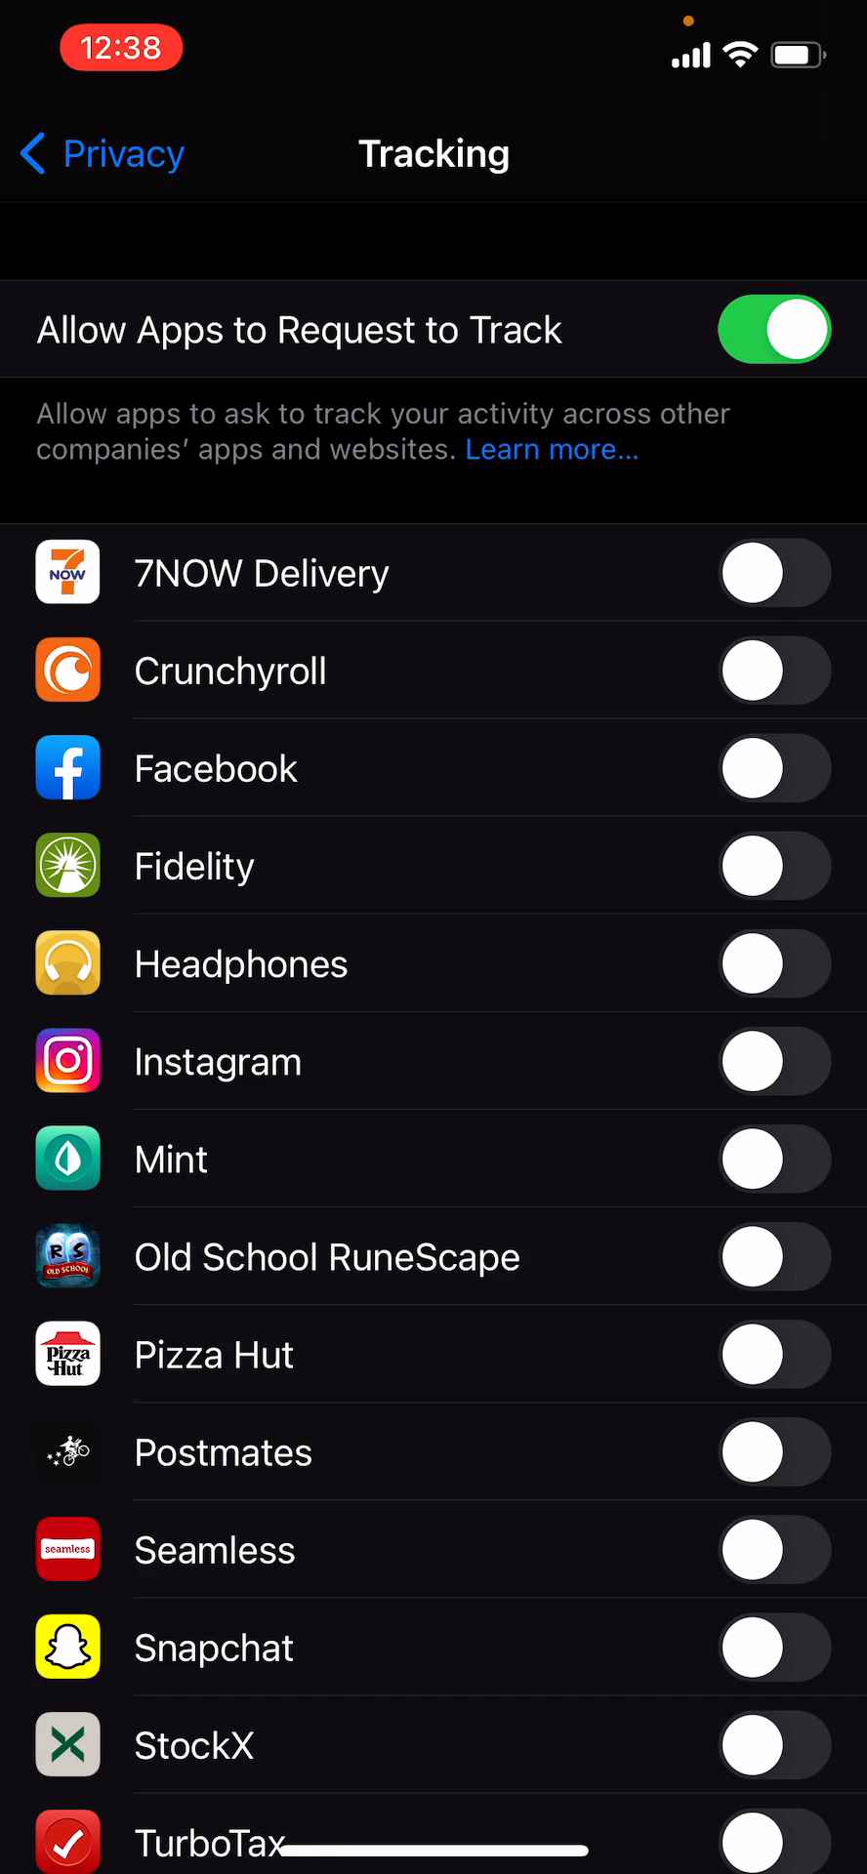
pyautogui.click(772, 329)
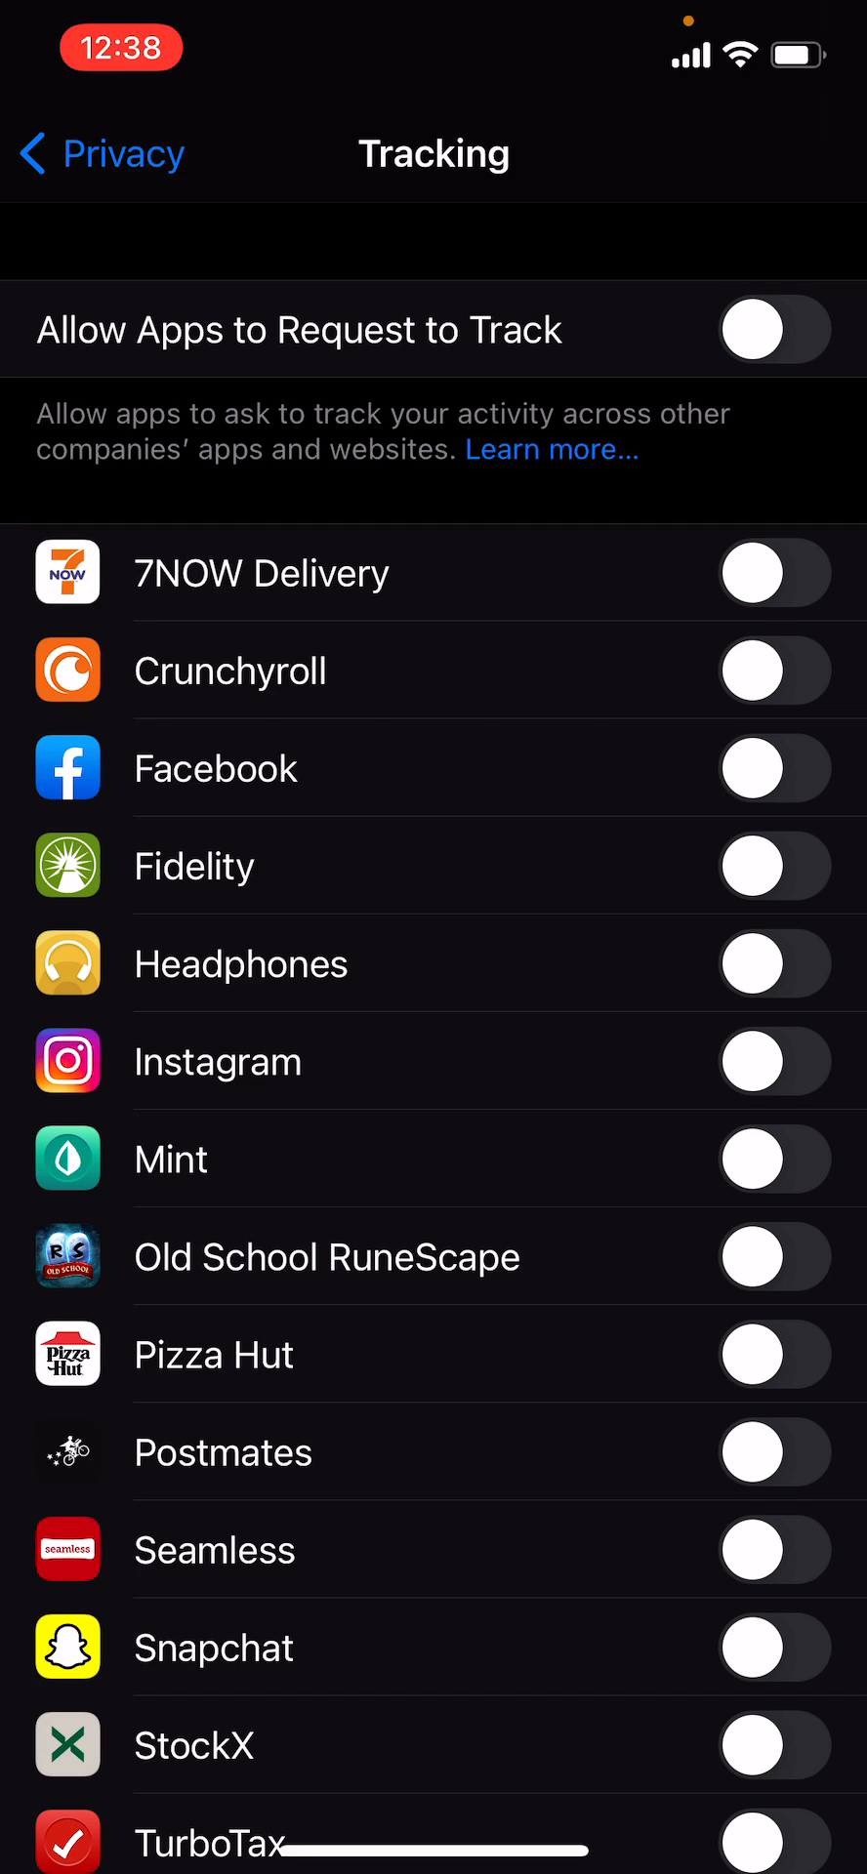
pyautogui.click(773, 329)
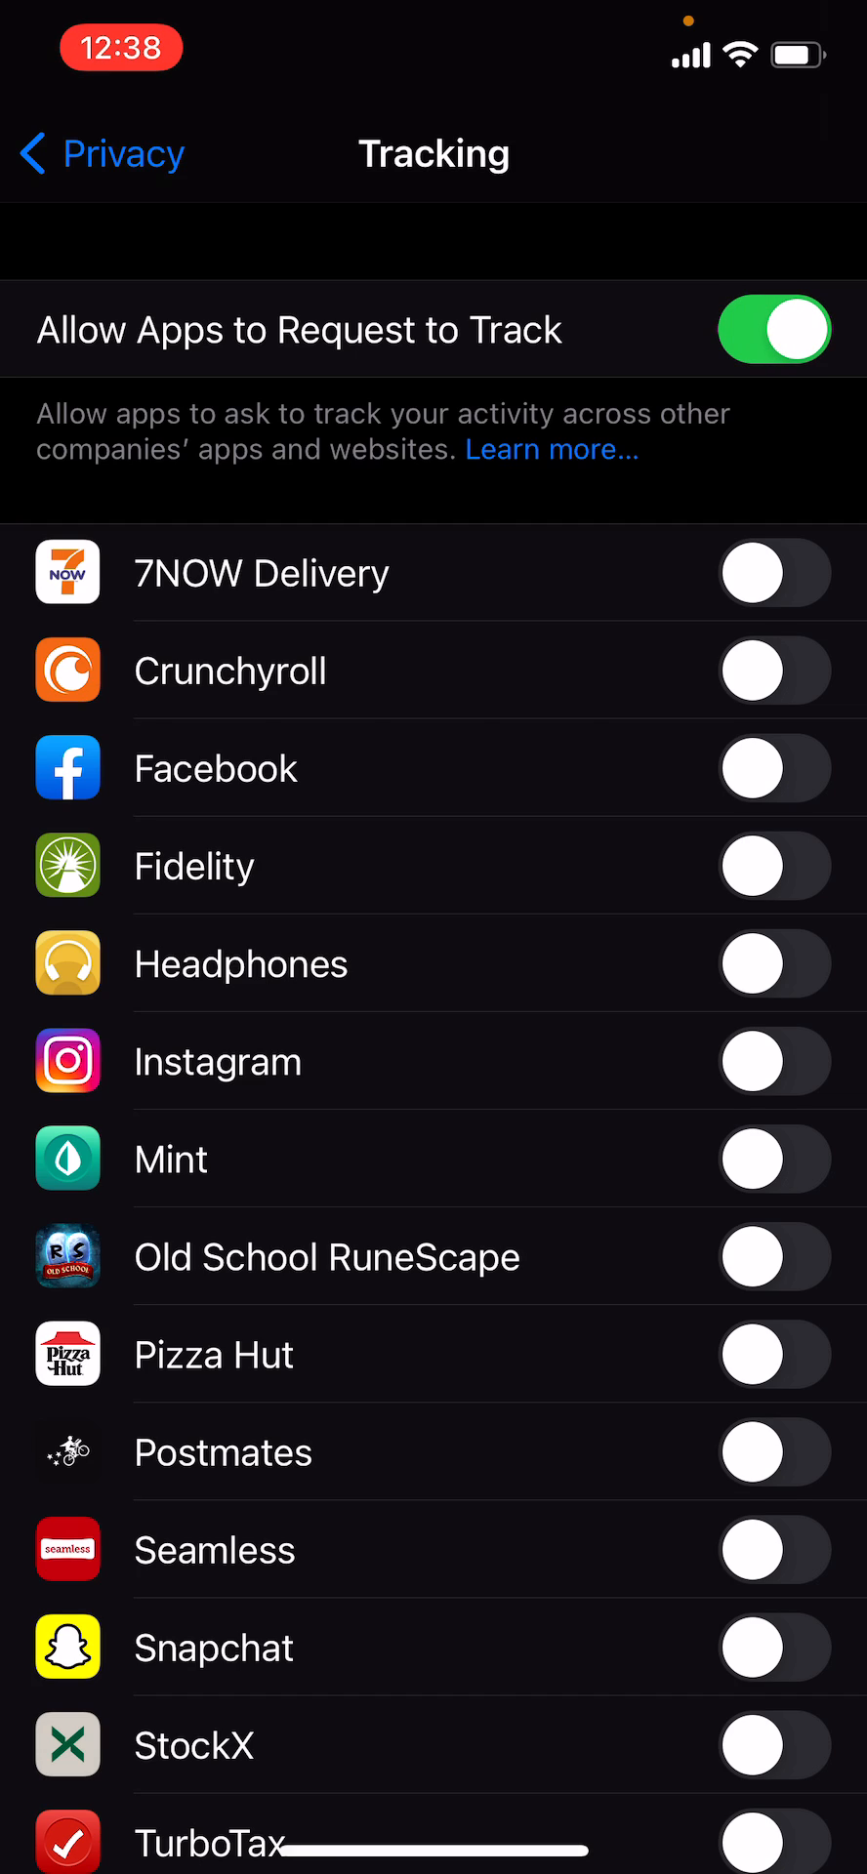
pyautogui.scroll(-3)
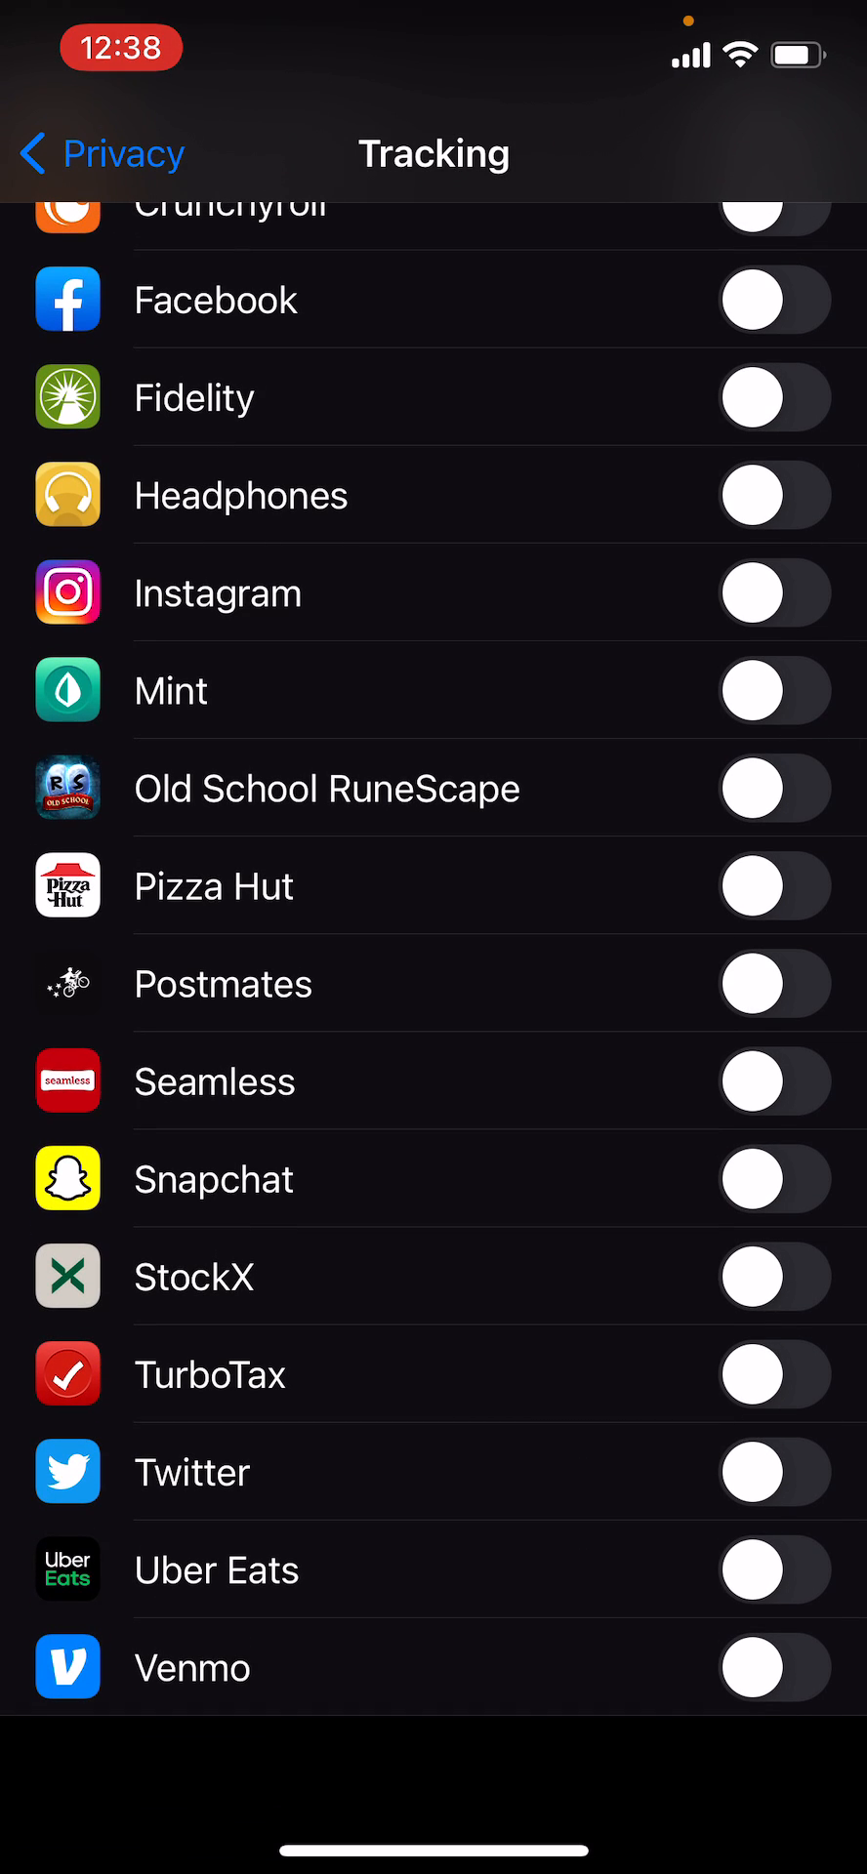
pyautogui.scroll(-3)
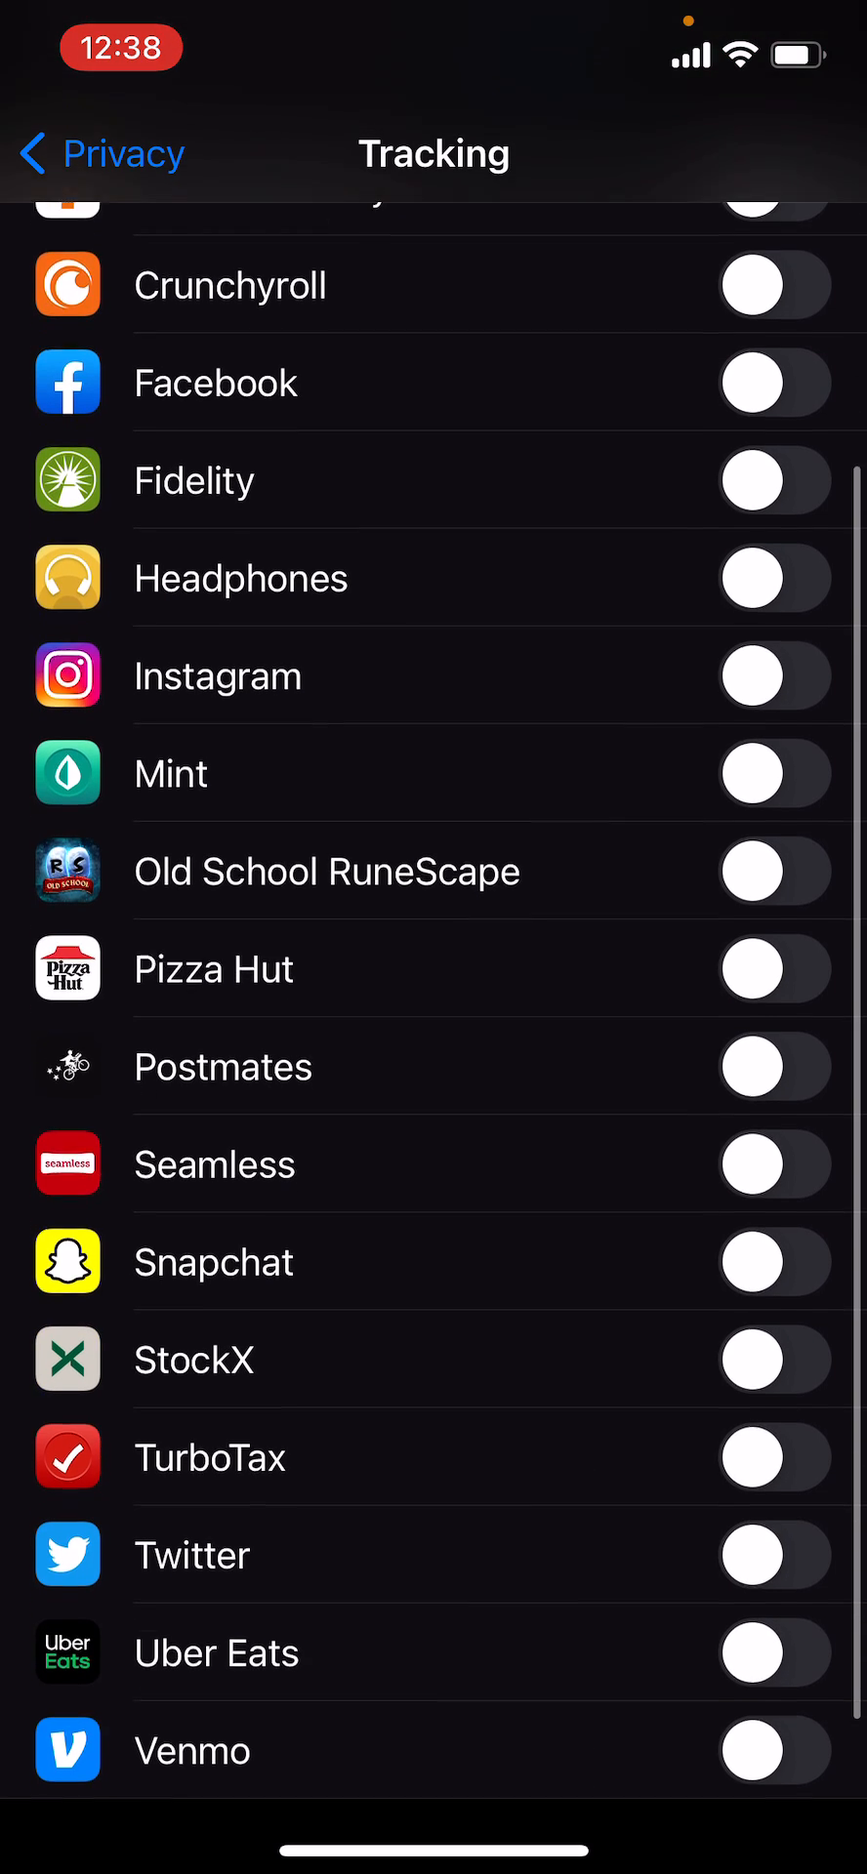
pyautogui.scroll(-3)
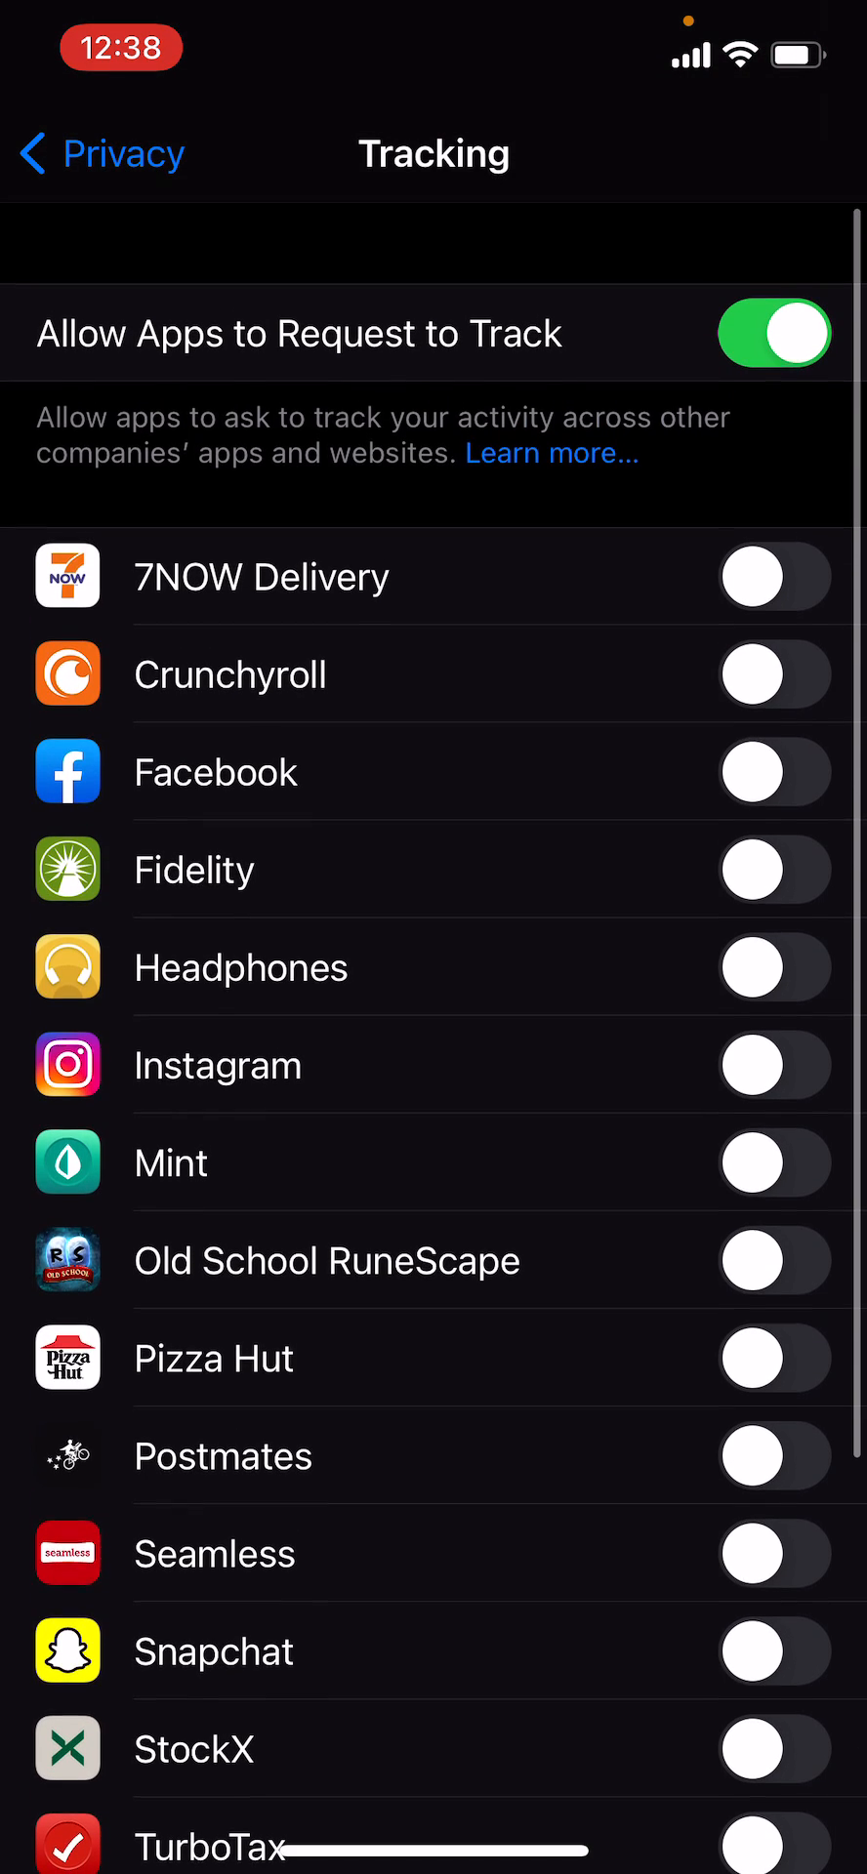